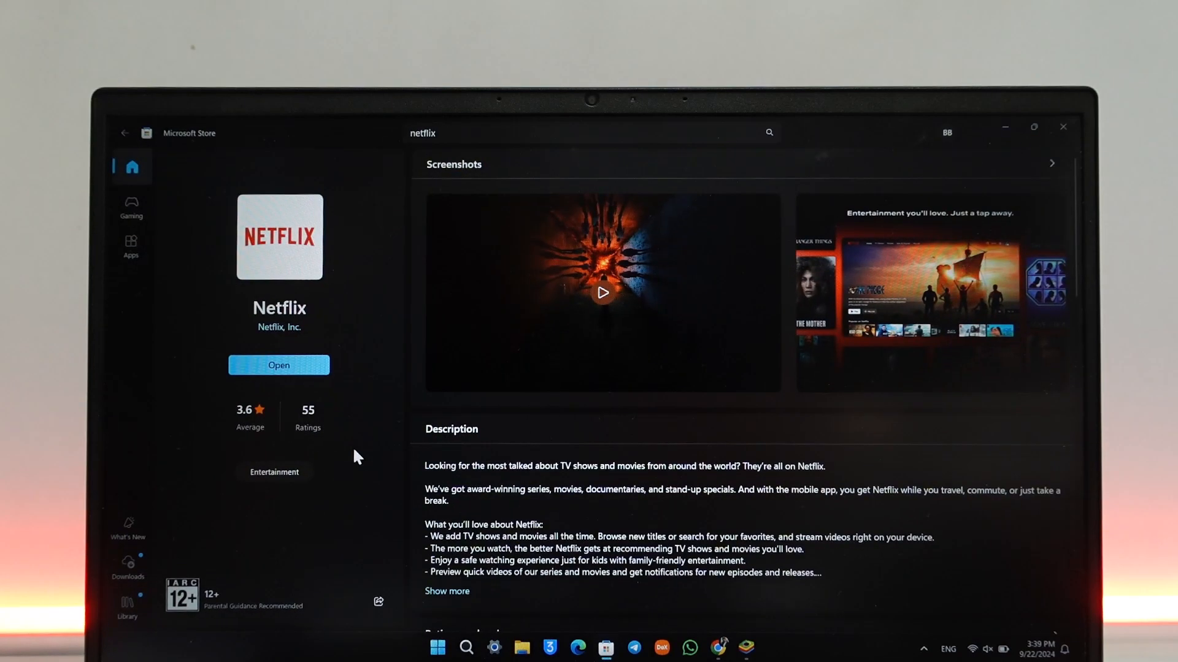
{"action": "mouse_move", "coordinate": [517, 128]}
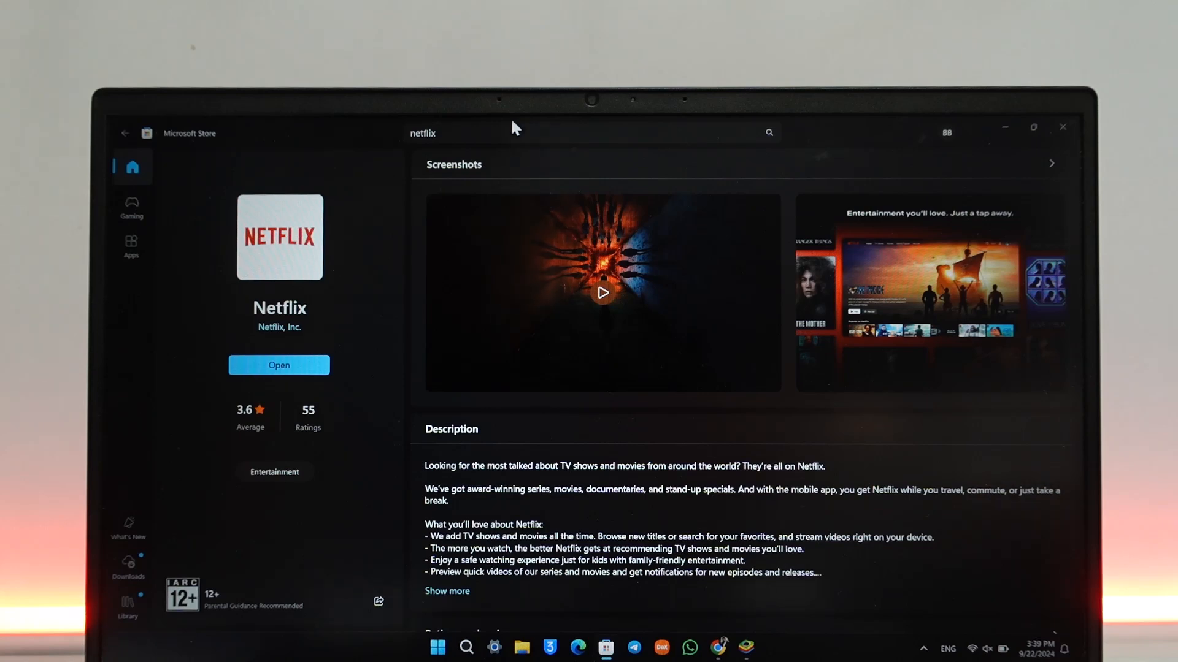
Step: Launch Netflix from its Microsoft Store page to reach the Who's watching? profile picker
{"action": "left_click", "coordinate": [278, 365]}
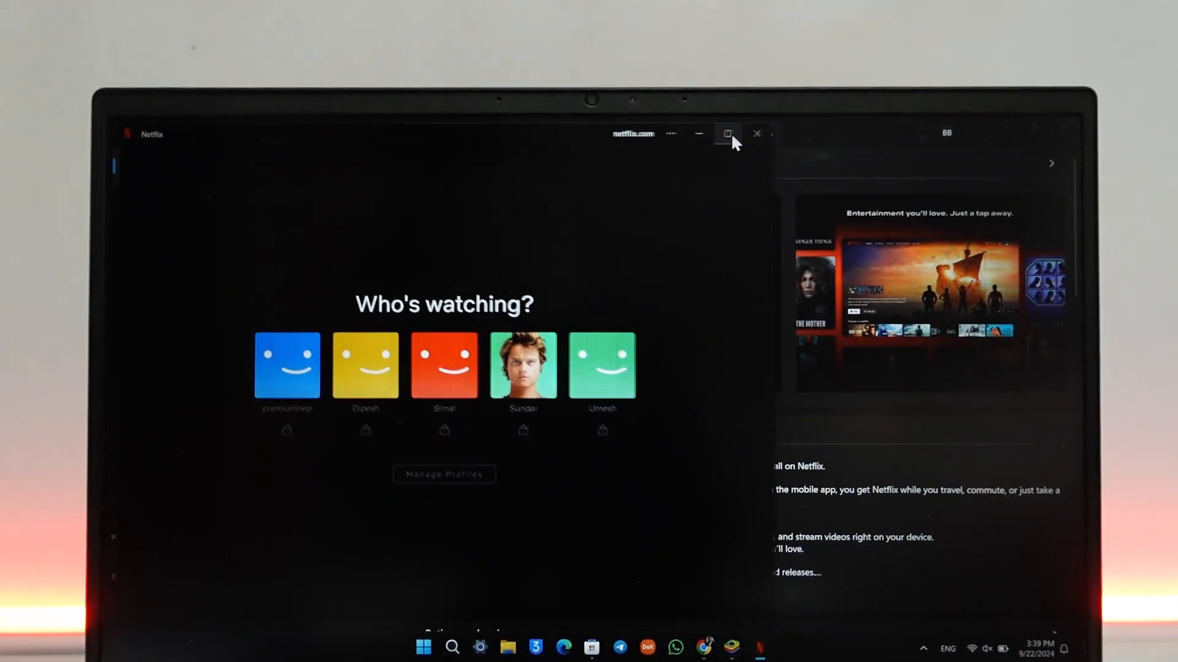
Step: Close the Netflix app window, returning to its Microsoft Store listing
{"action": "left_click", "coordinate": [756, 133]}
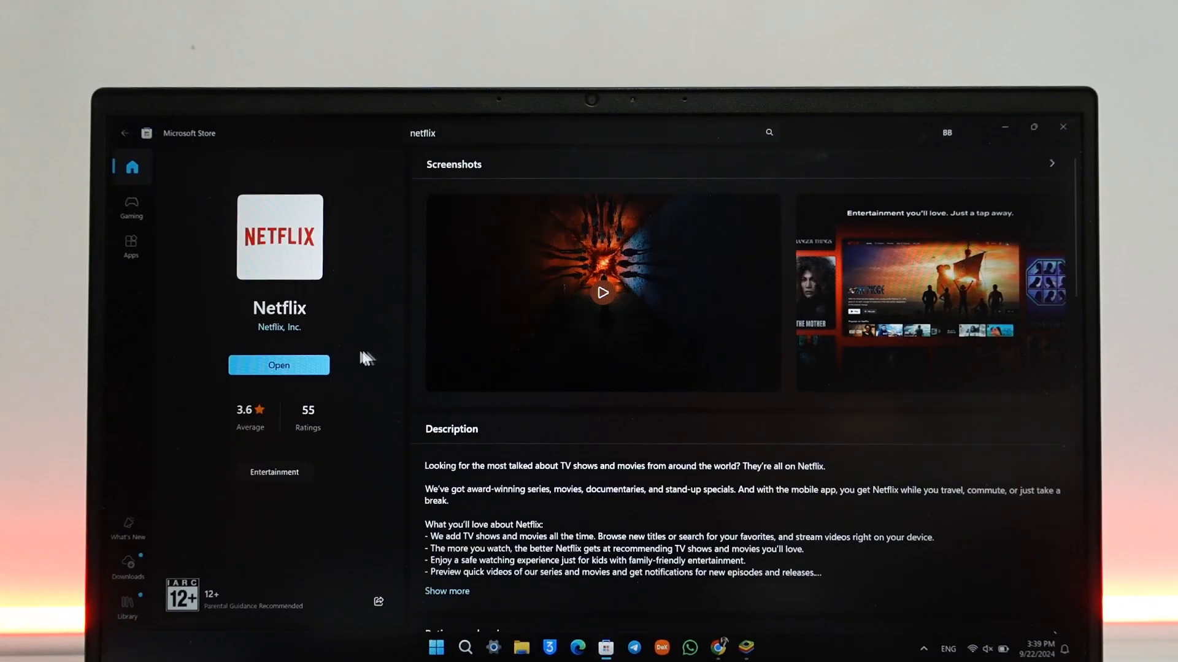
{"action": "mouse_move", "coordinate": [300, 345]}
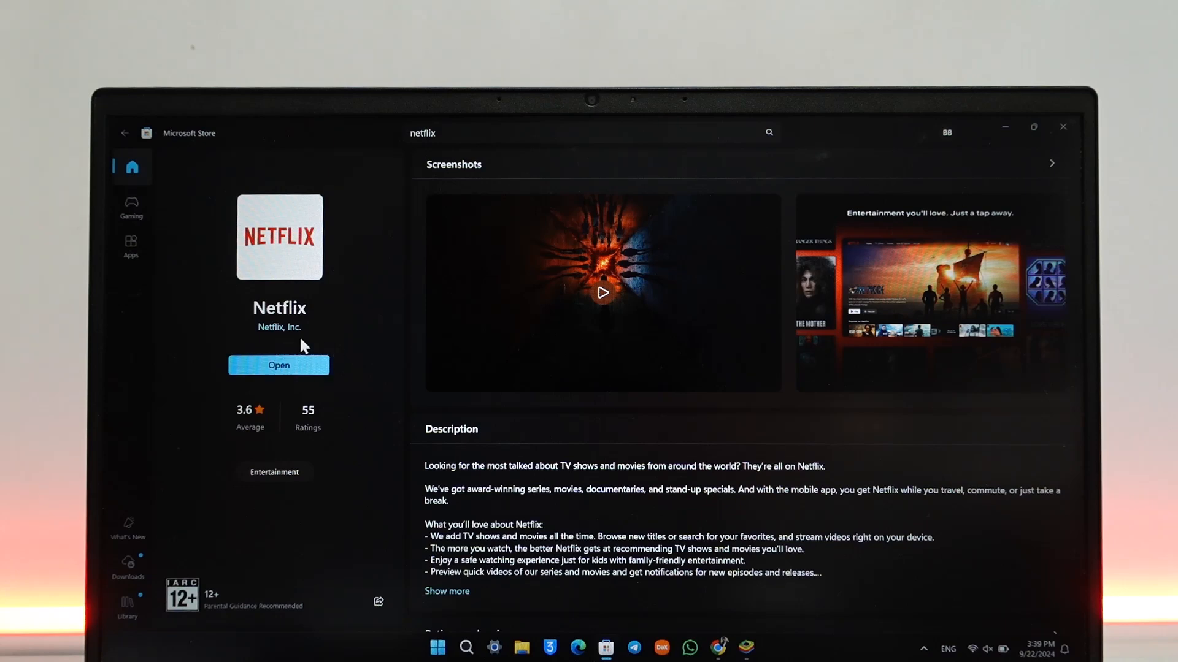
{"action": "mouse_move", "coordinate": [289, 312]}
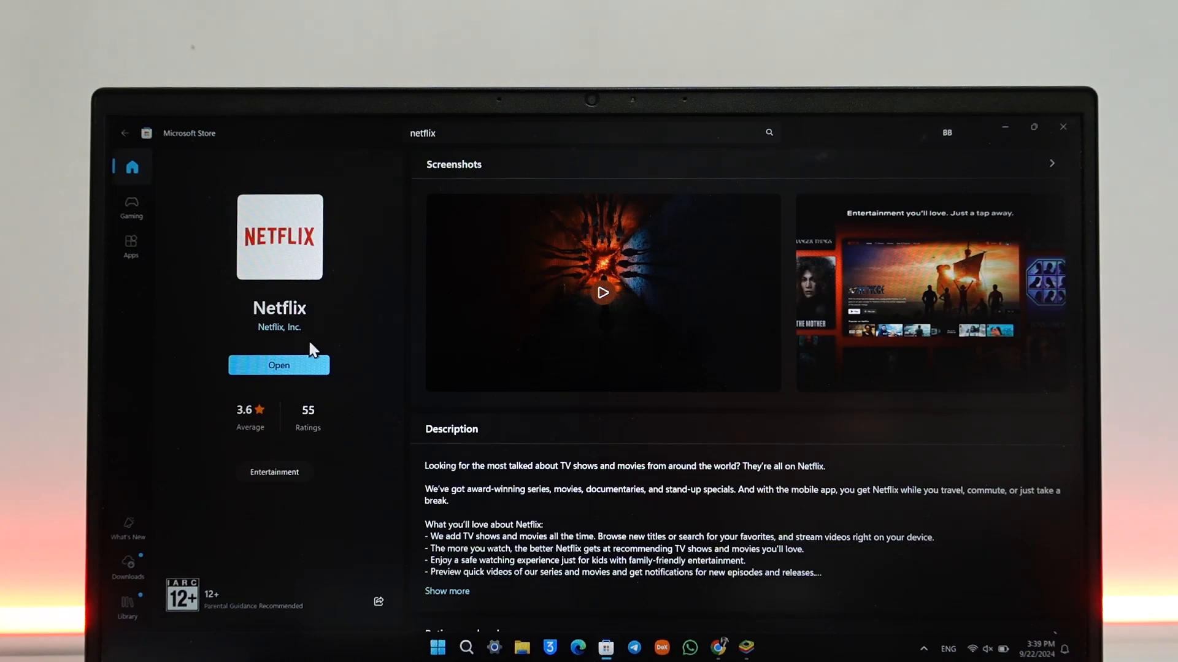
{"action": "mouse_move", "coordinate": [278, 342]}
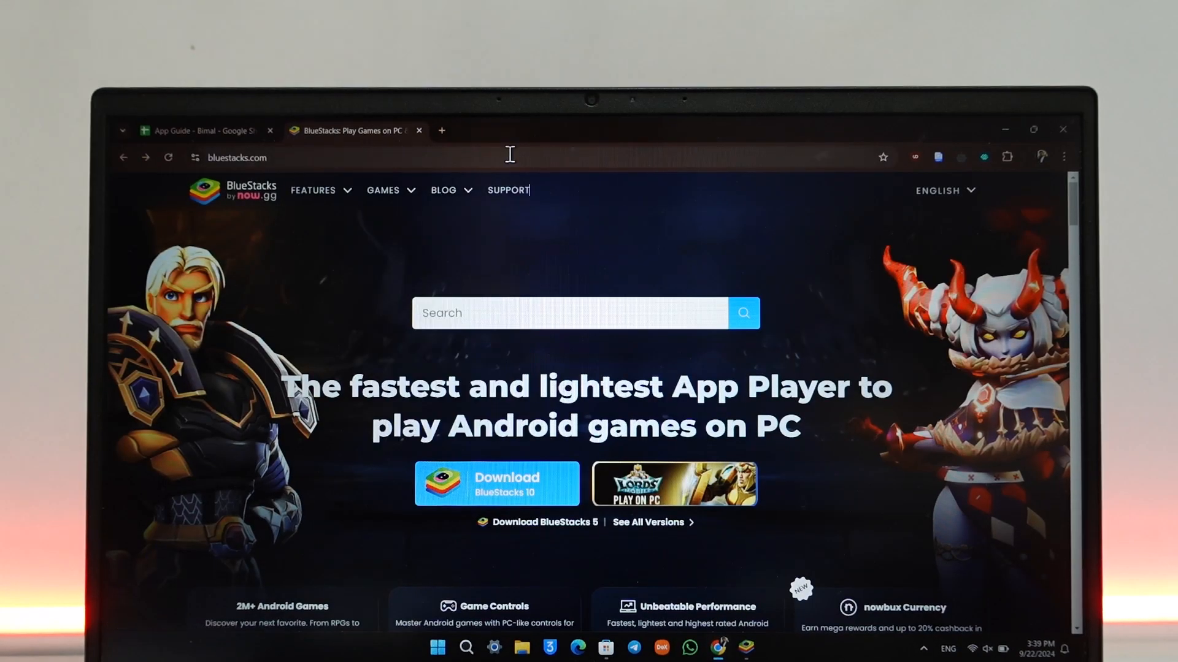
{"action": "mouse_move", "coordinate": [492, 428]}
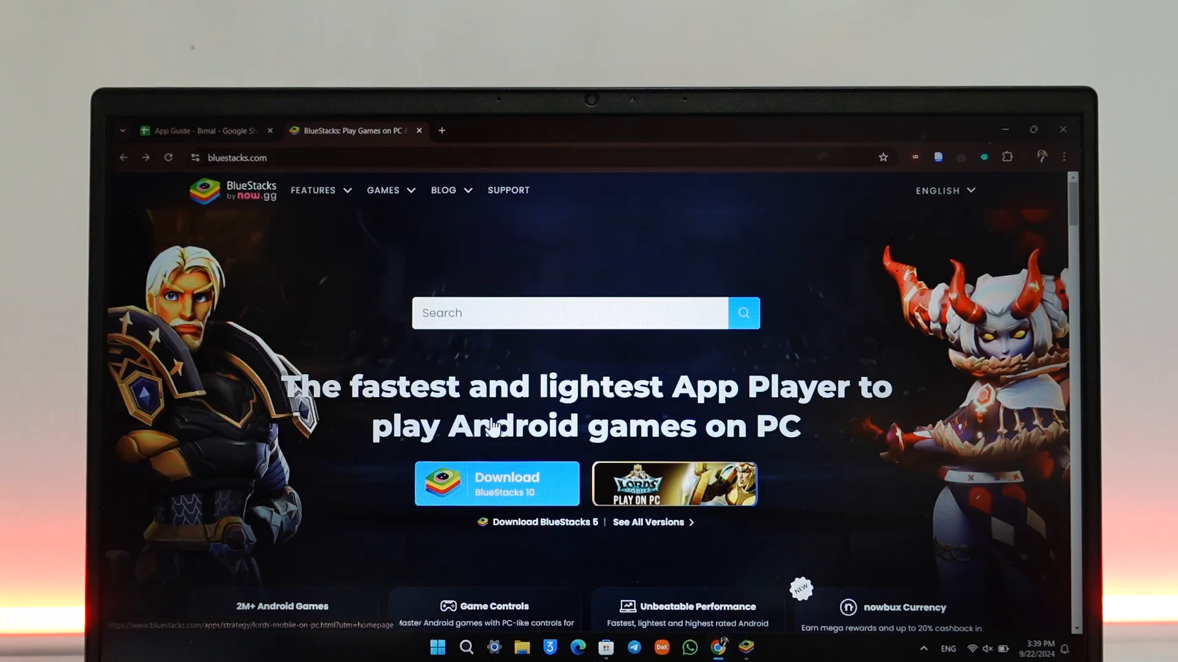
{"action": "mouse_move", "coordinate": [582, 412]}
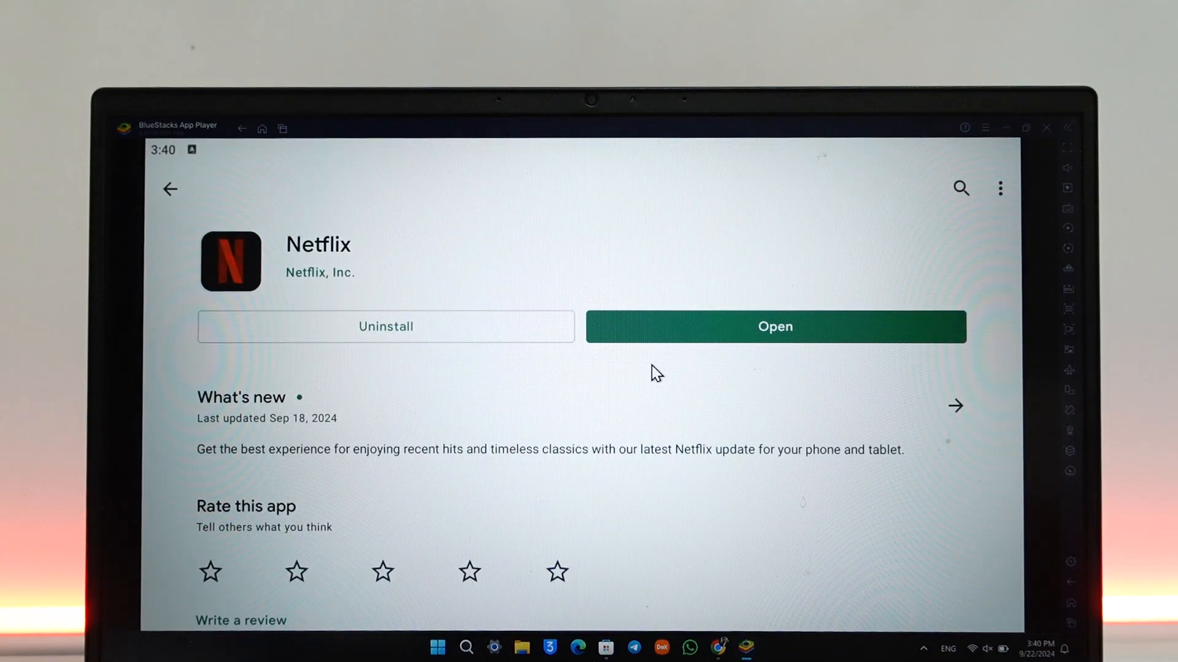
Step: Launch Netflix from the Play Store listing in BlueStacks and enter the profile PIN
{"action": "scroll", "scroll_direction": "down", "scroll_amount": 3}
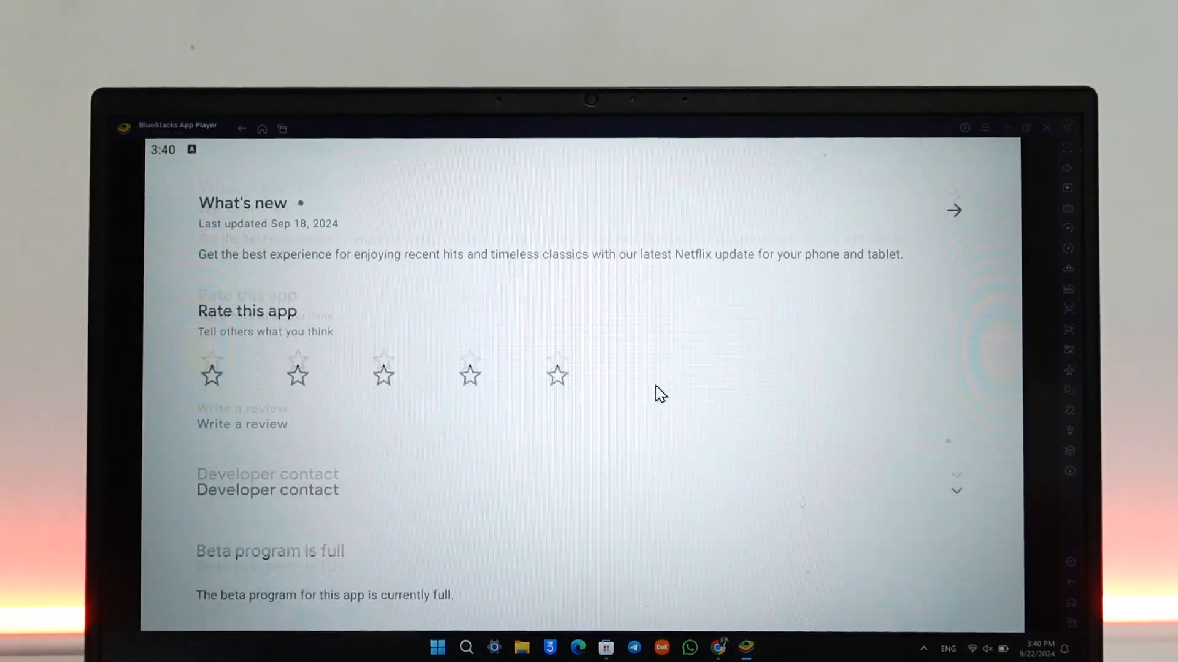
{"action": "scroll", "scroll_direction": "up", "scroll_amount": 3}
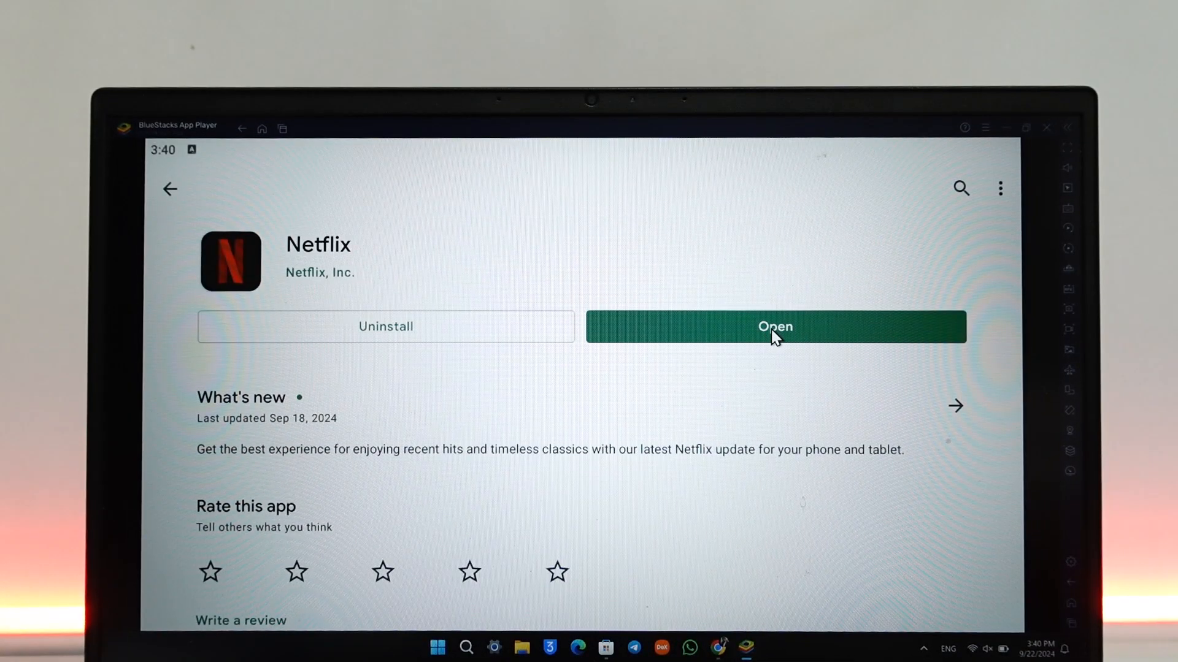
{"action": "left_click", "coordinate": [774, 327]}
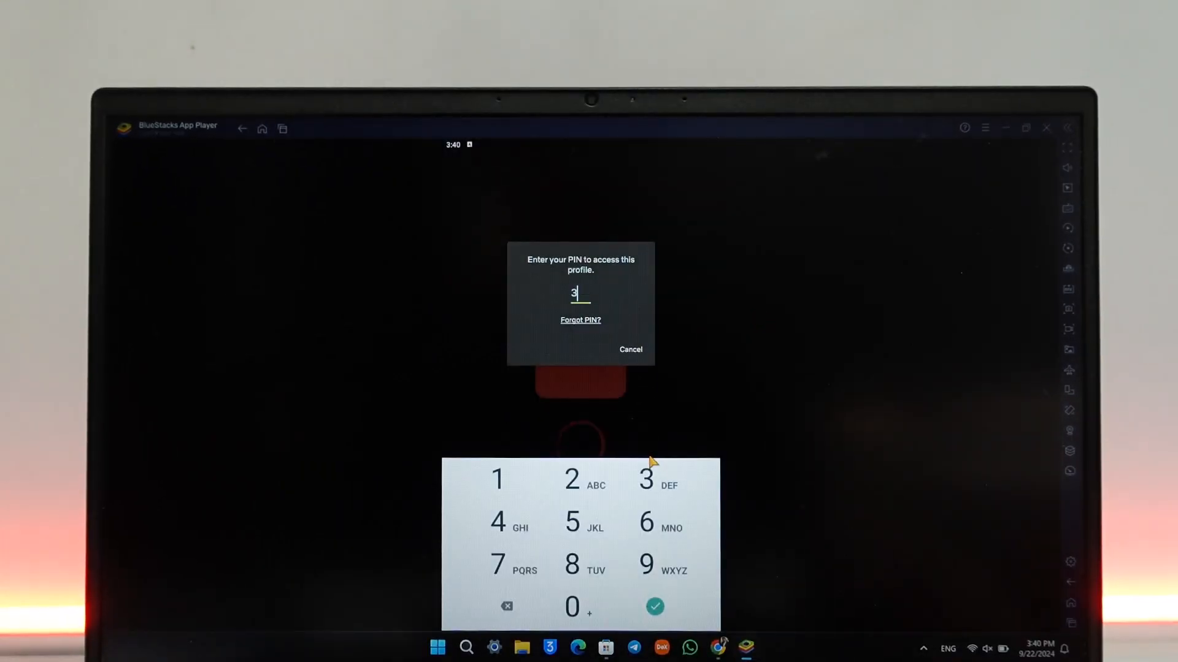
{"action": "left_click", "coordinate": [653, 606]}
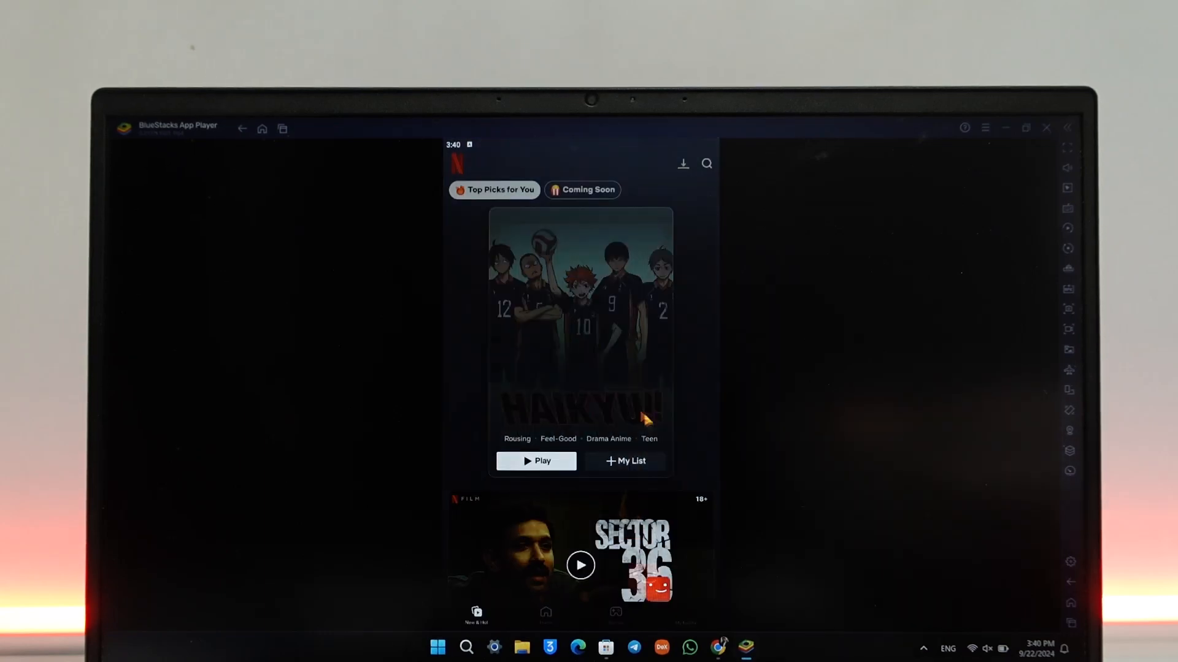
{"action": "scroll", "scroll_direction": "down", "scroll_amount": 3}
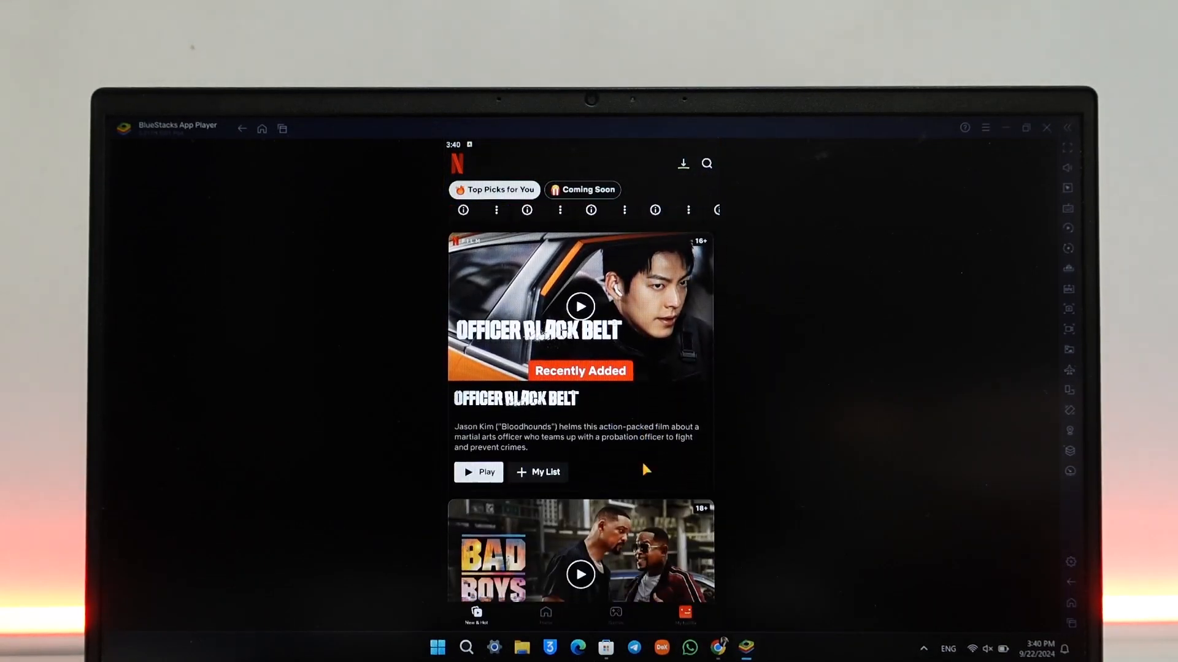
{"action": "scroll", "scroll_direction": "down", "scroll_amount": 3}
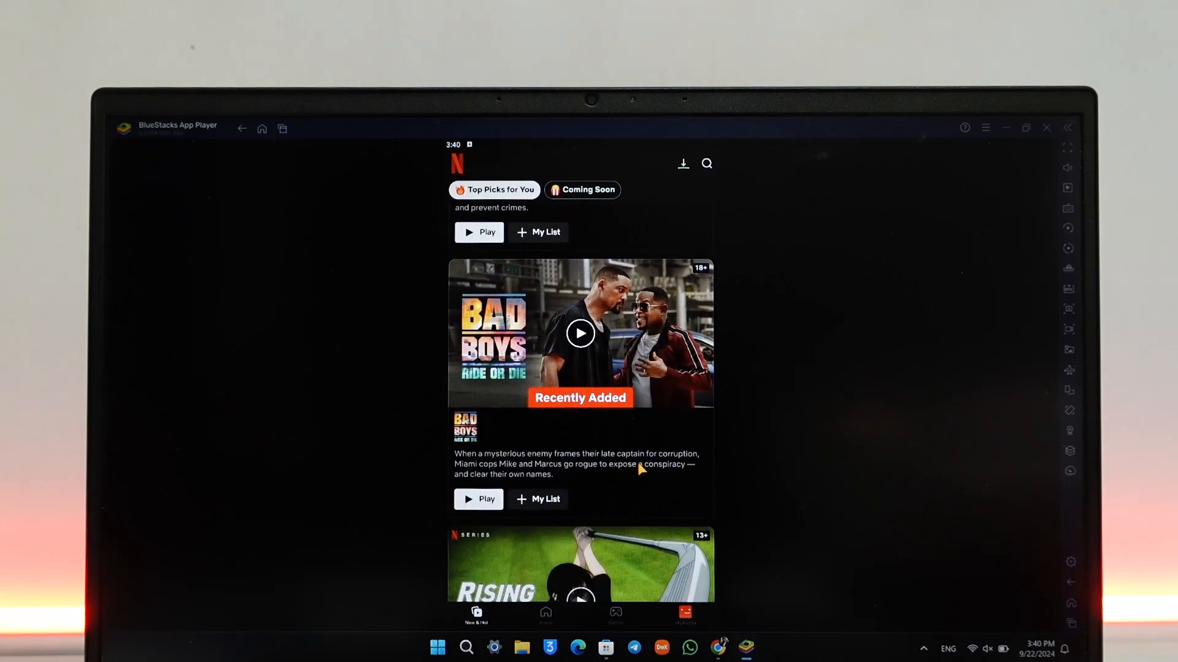